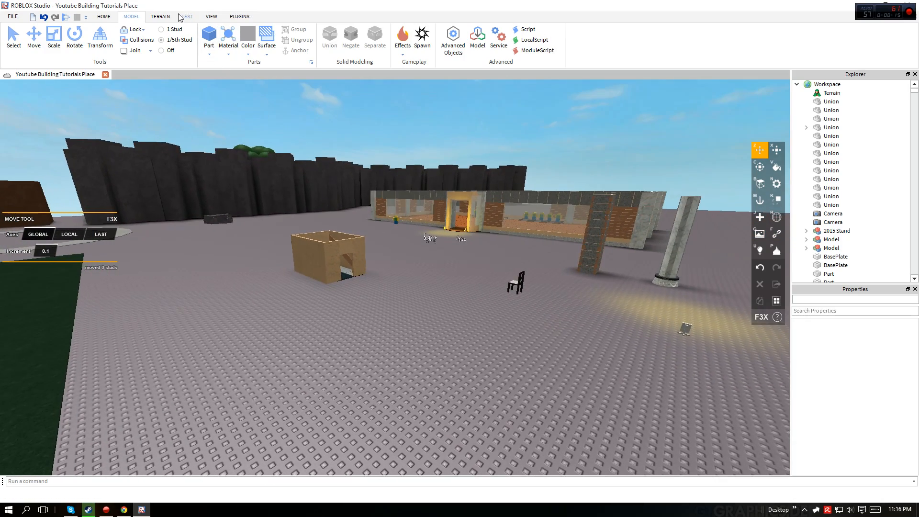
Browse the View tab and Toolbox categories, then select the F3X New Part tool.
left_click(210, 16)
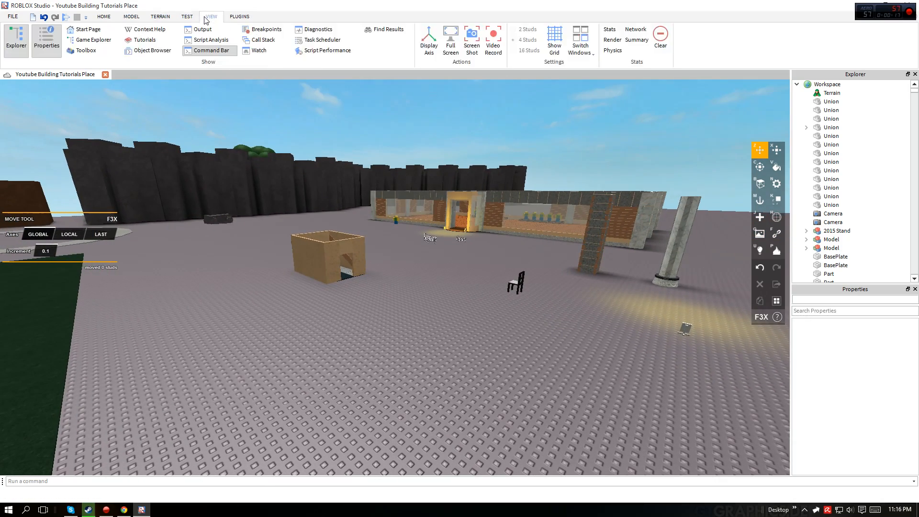
left_click(104, 17)
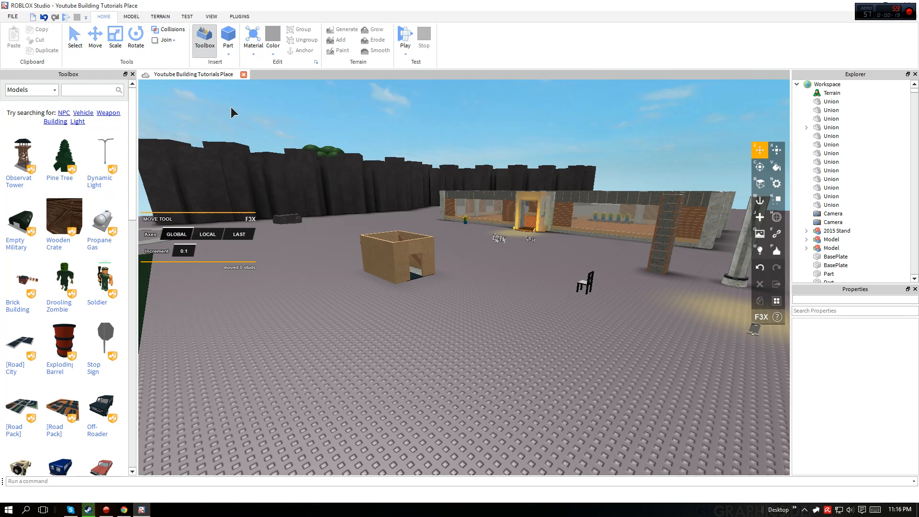
left_click(31, 89)
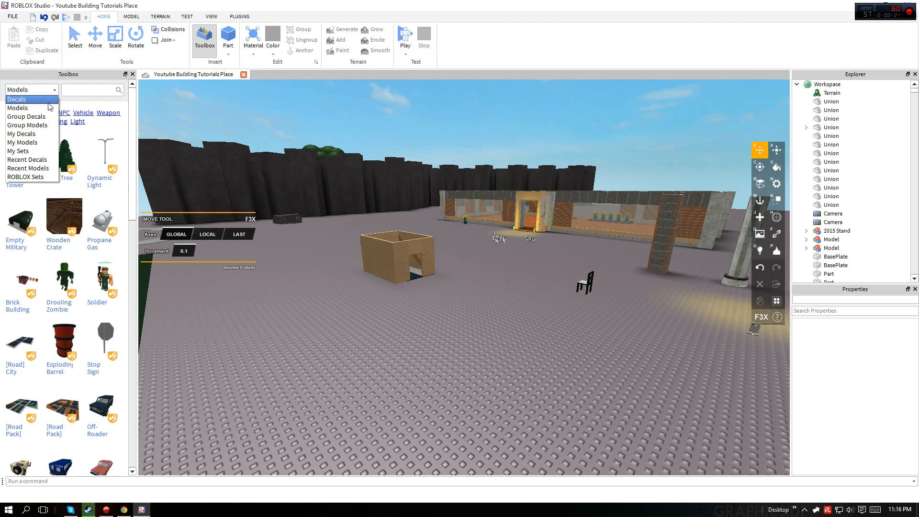
left_click(29, 108)
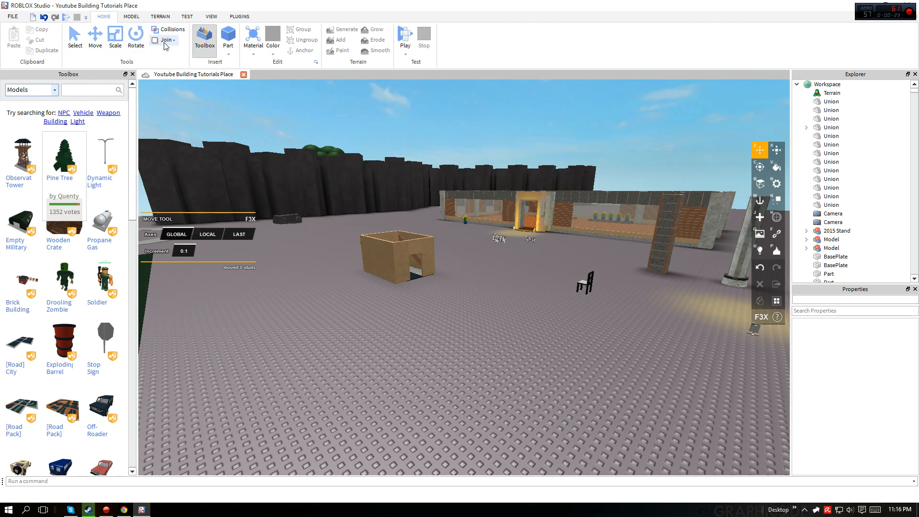
left_click(204, 41)
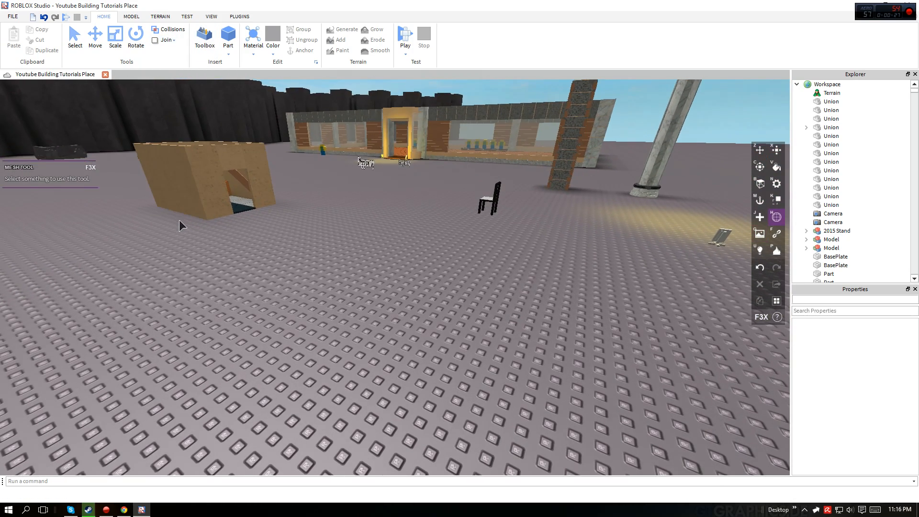
left_click(759, 234)
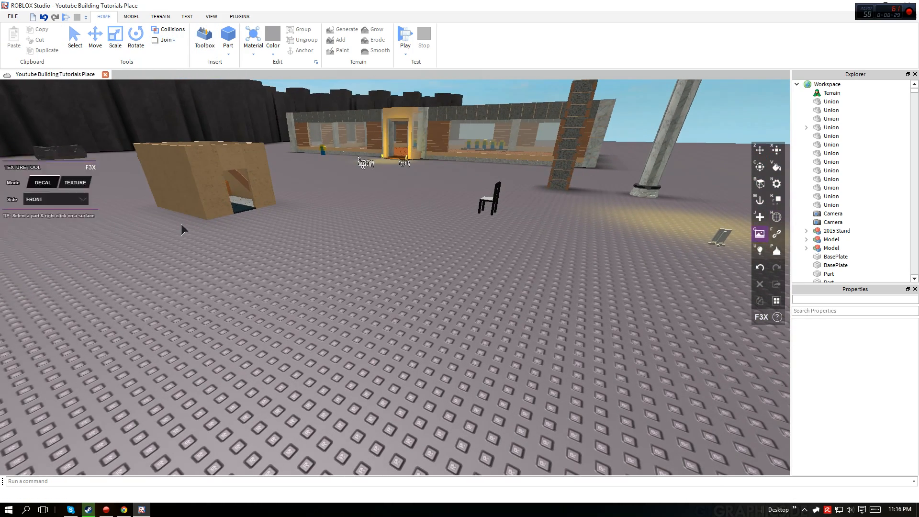
left_click(776, 200)
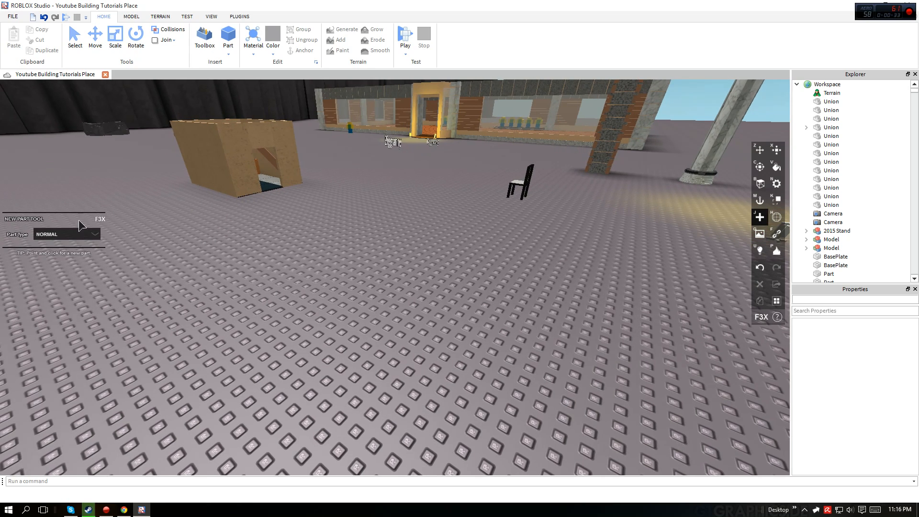
Drop a grey brick onto the baseplate with F3X, then return to the Model tab.
left_click(478, 310)
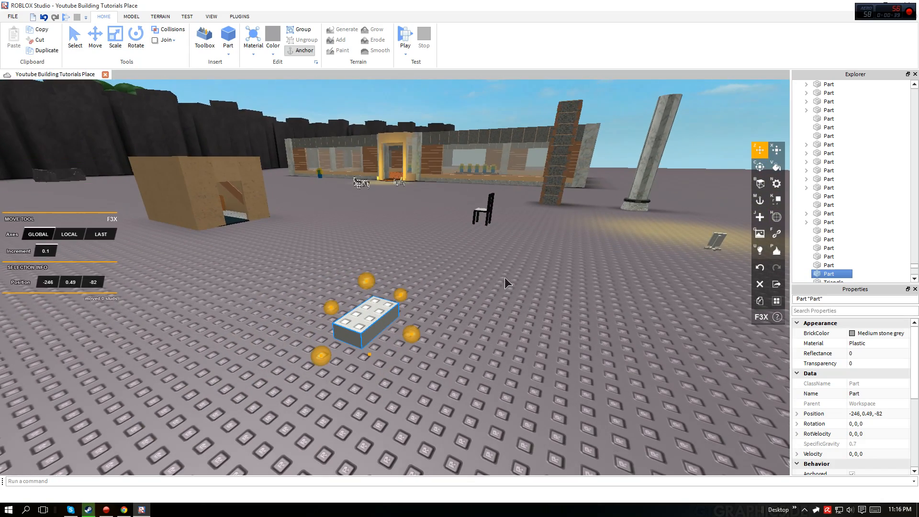
left_click(210, 16)
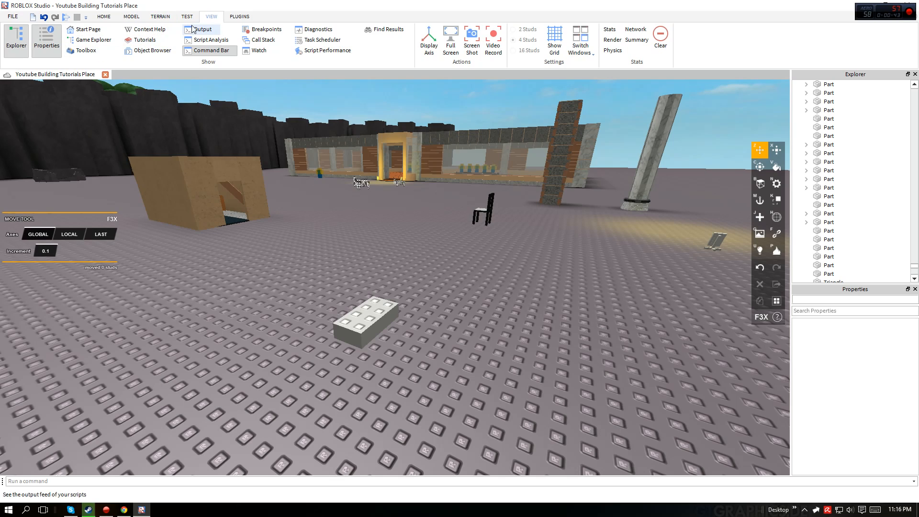
left_click(131, 16)
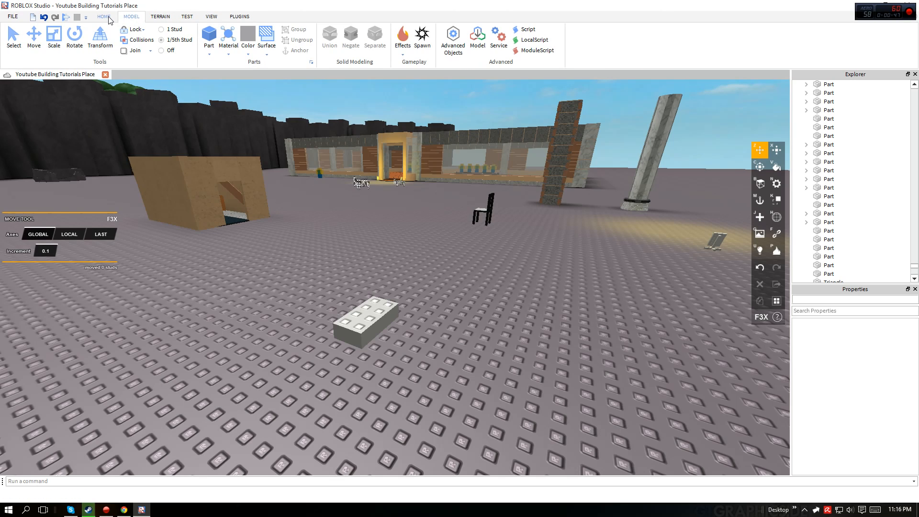
Insert a CylinderMesh from Advanced Objects into the brick and stretch it wider.
left_click(453, 36)
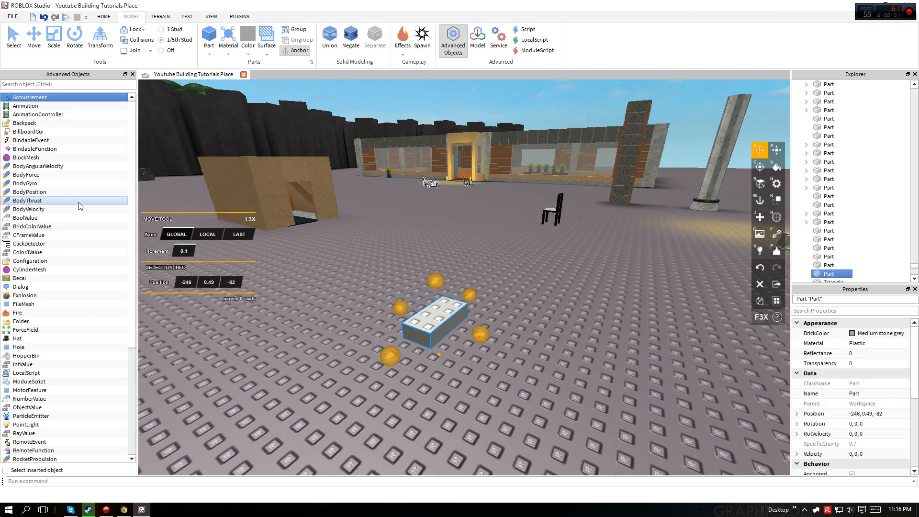
double_click(29, 269)
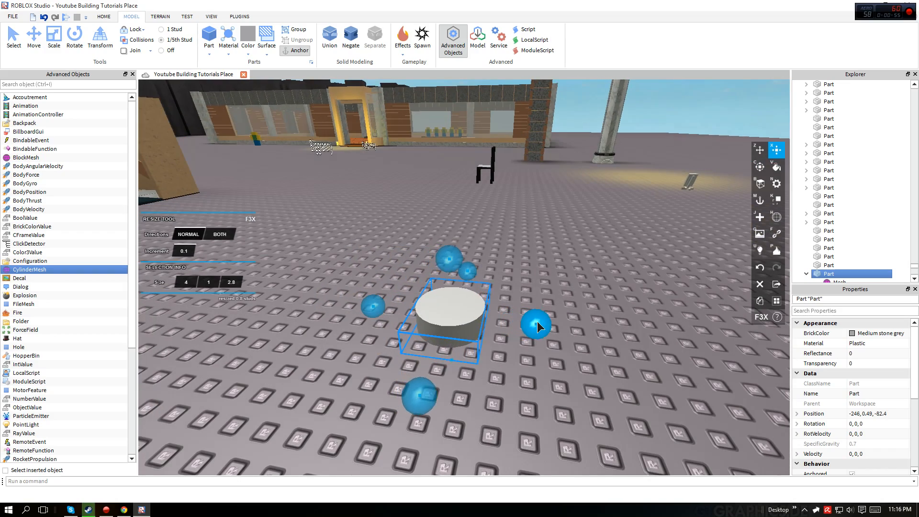
left_click_drag(536, 327, 569, 334)
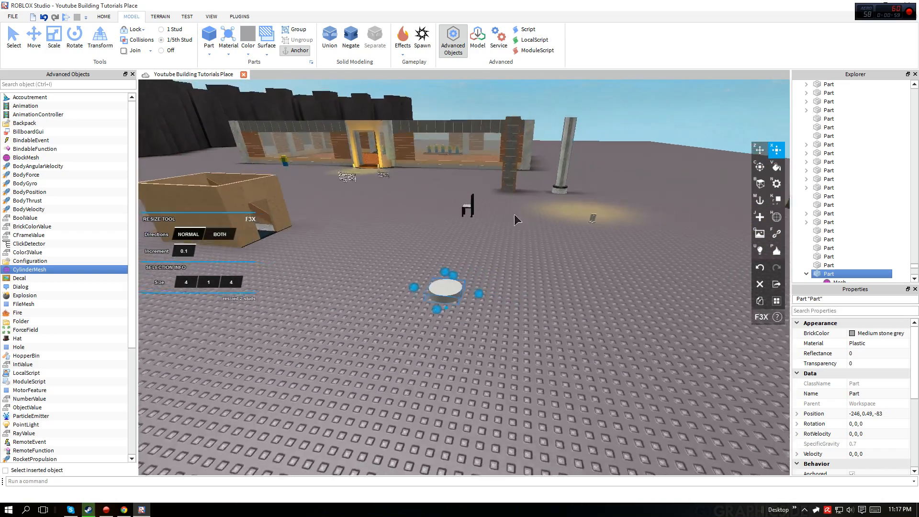
left_click(53, 35)
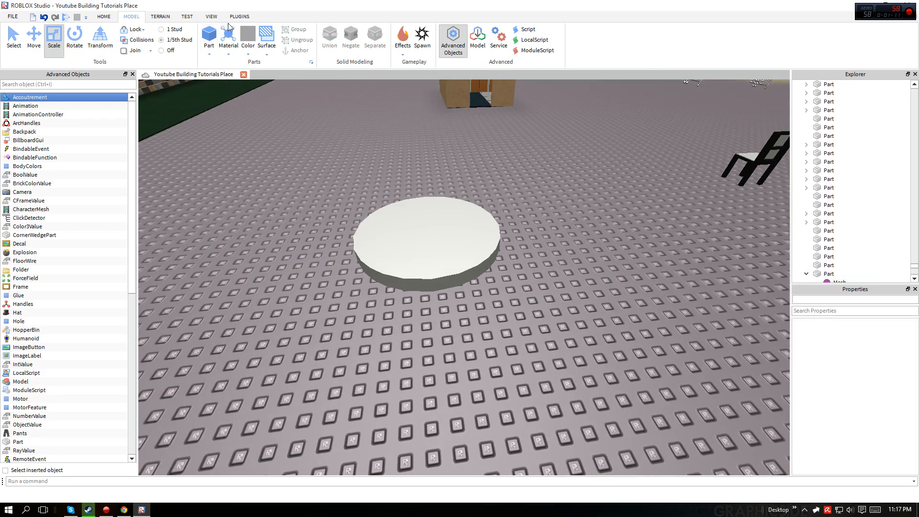
Create a second, smaller cylinder part and position it over the large disc.
left_click(239, 16)
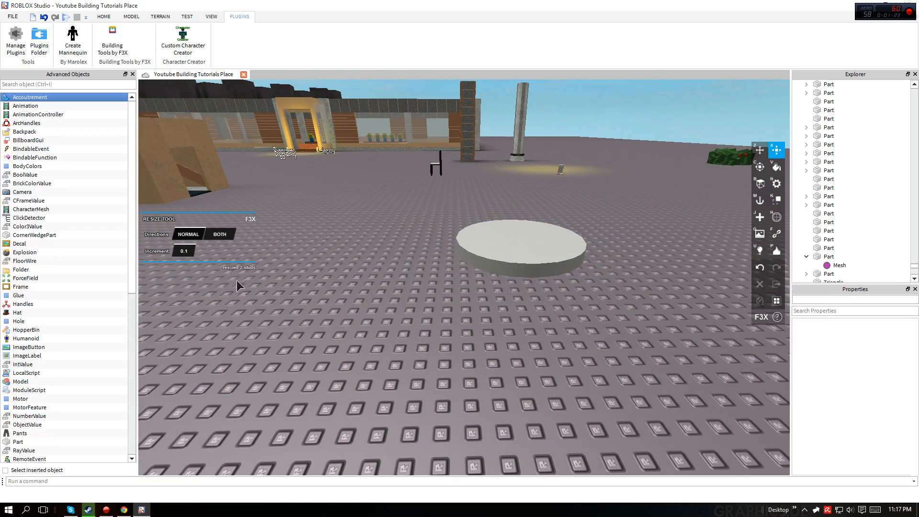
left_click(520, 246)
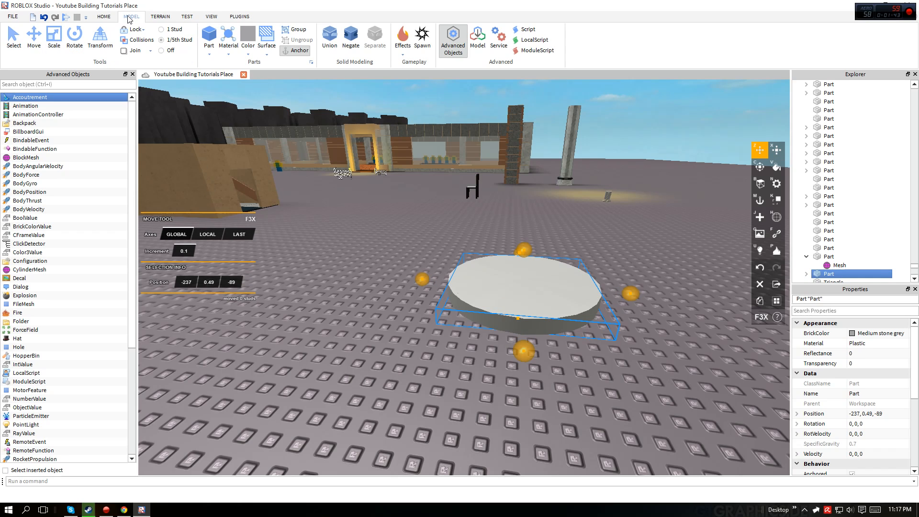
Negate the inner cylinder, union it with the disc, and select the resulting ring.
left_click(350, 36)
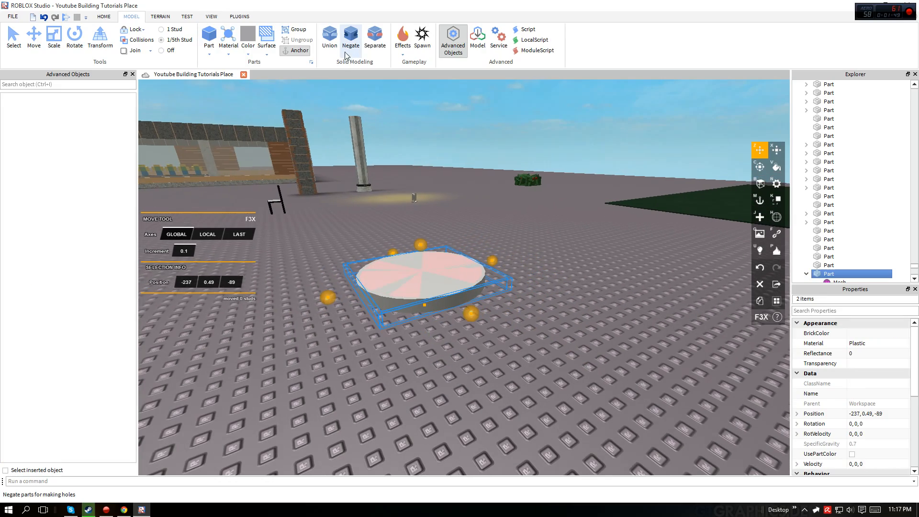
left_click(350, 36)
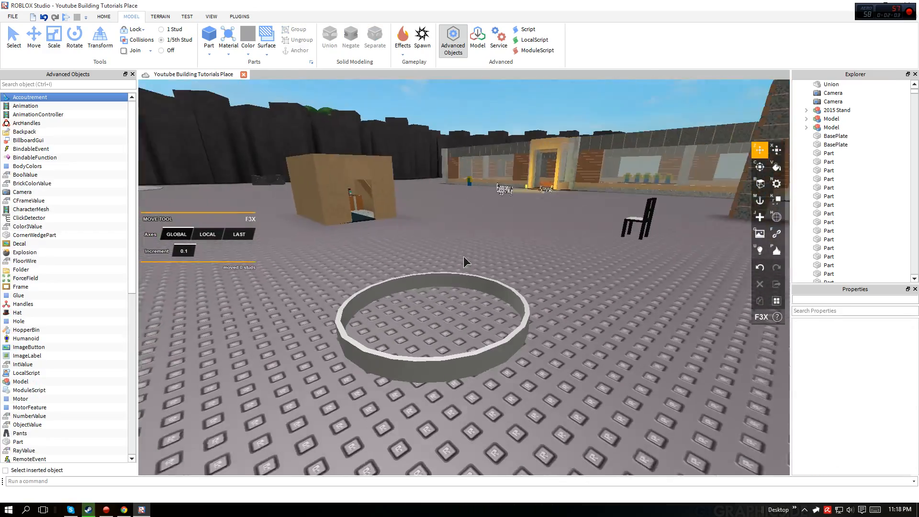
left_click(457, 329)
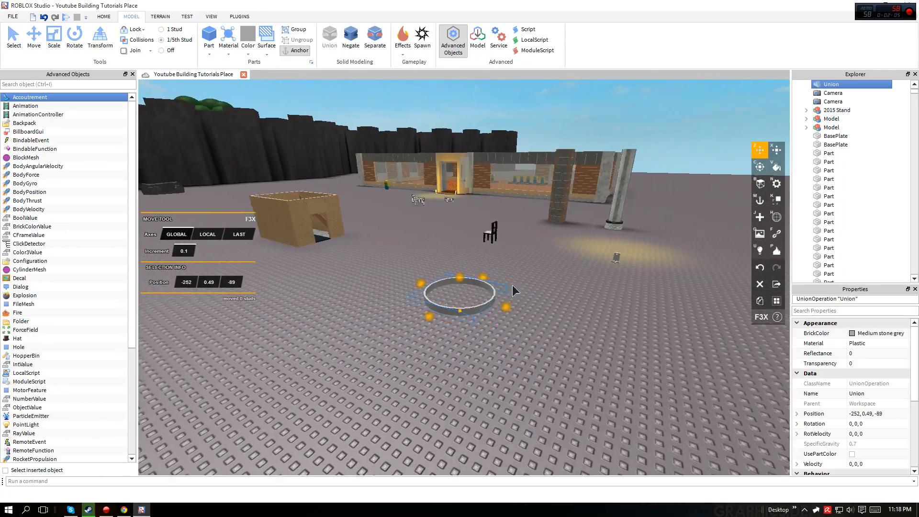